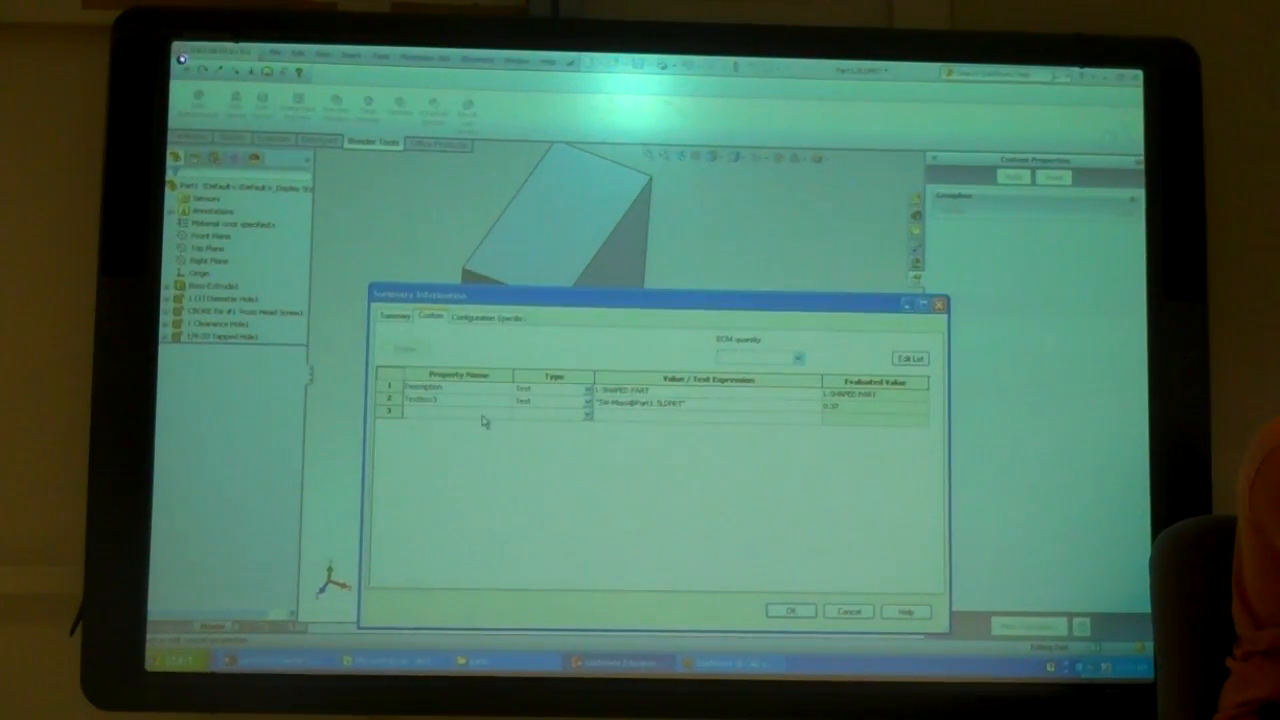
- Check the Custom property name list, then close Summary Information to return to the part
left_click(906, 358)
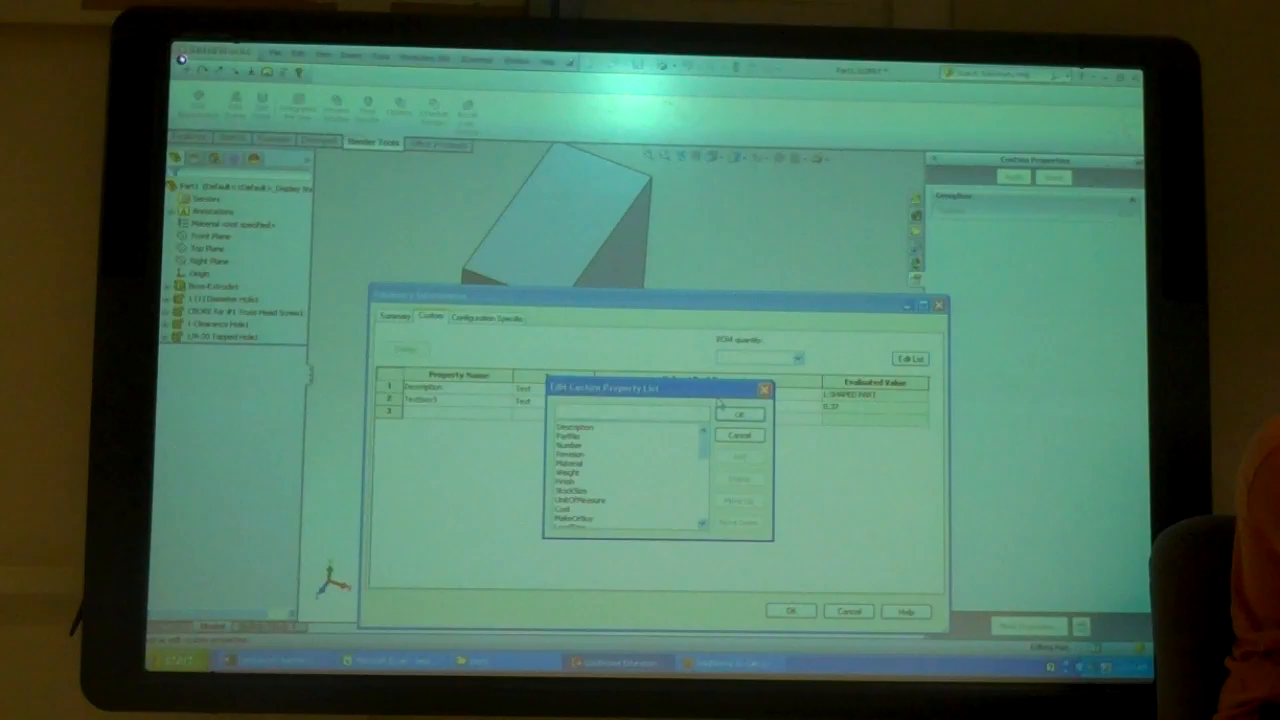
left_click(740, 414)
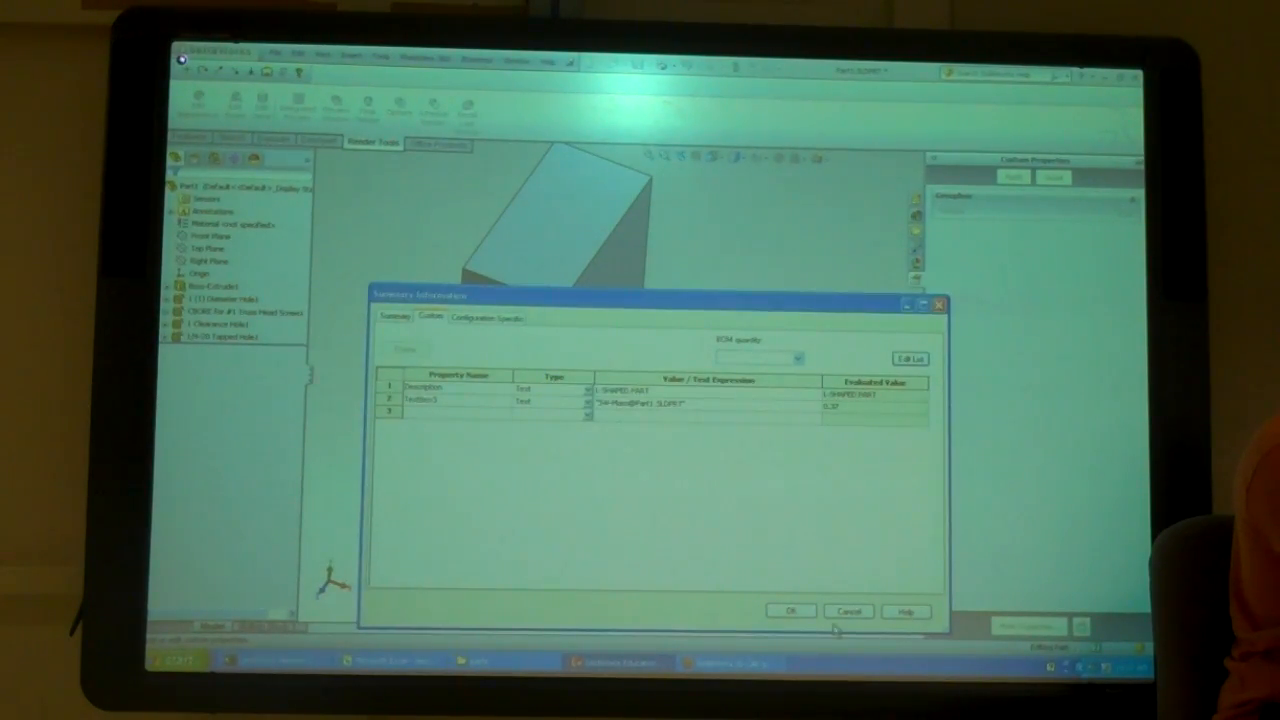
left_click(788, 612)
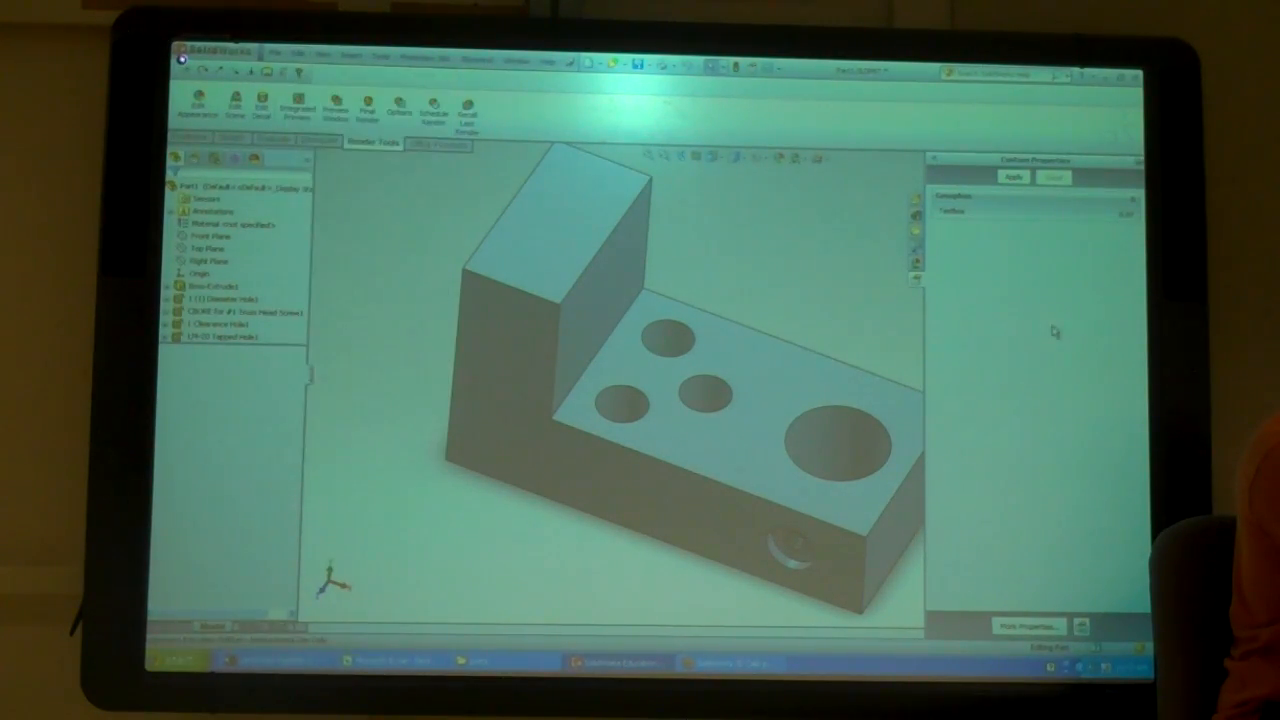
mouse_move(1096, 244)
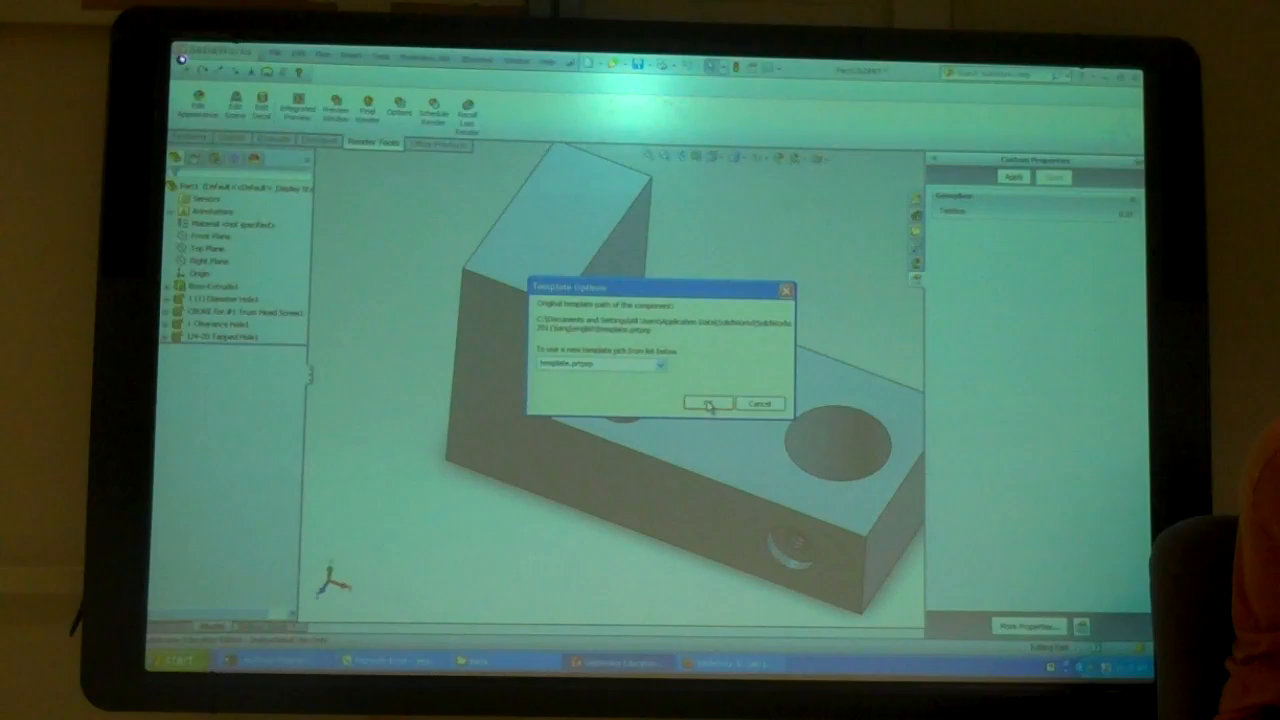
- Choose a property template from the Template Options dropdown in Custom Properties
left_click(704, 404)
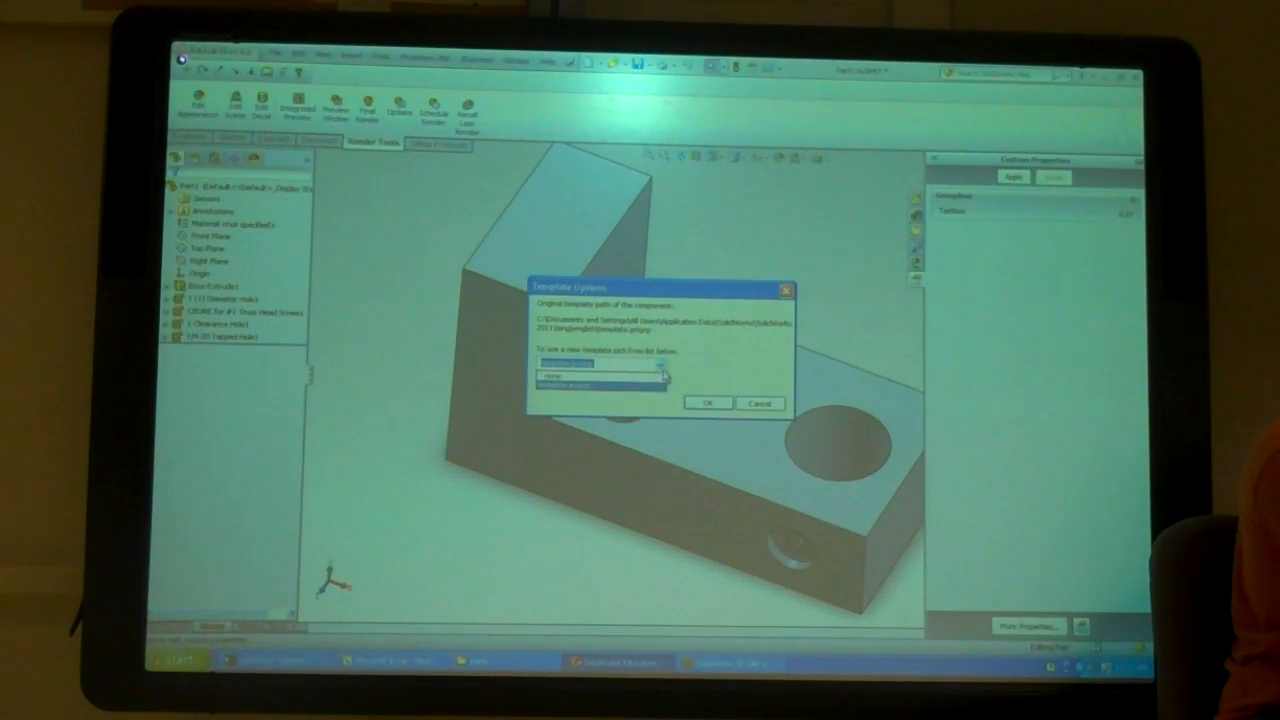
left_click(708, 404)
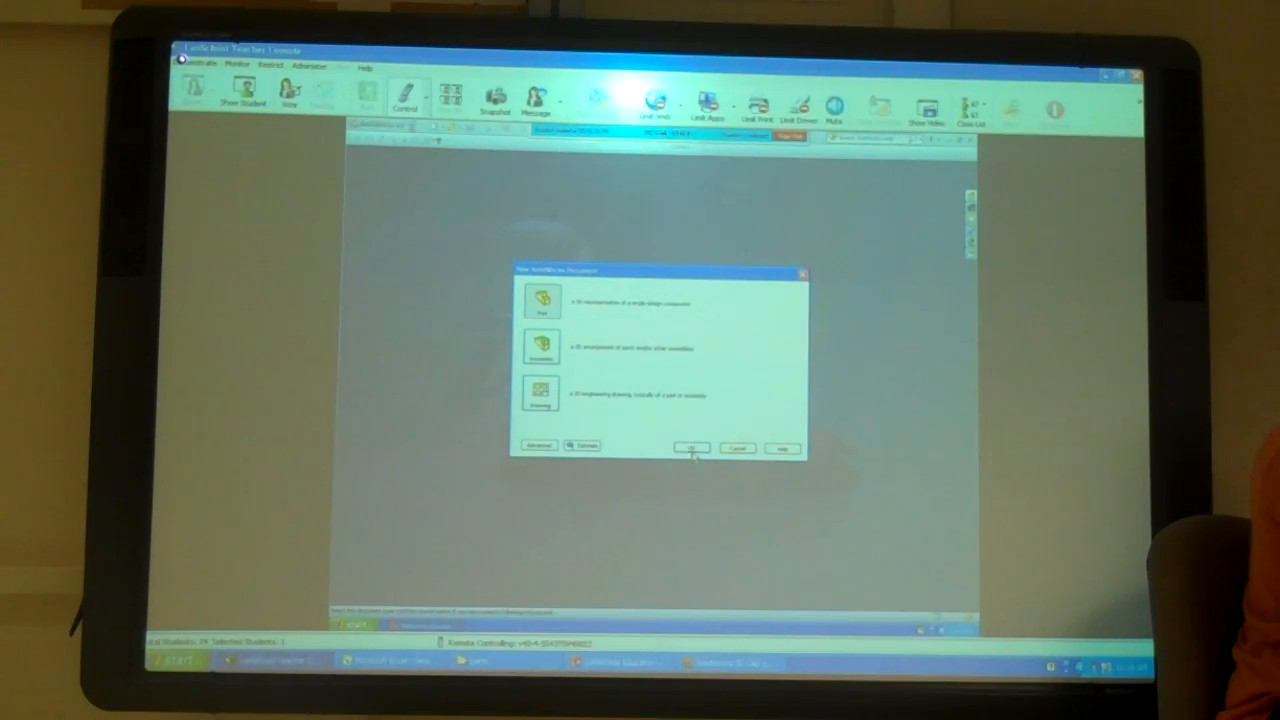
- Create a new part document from the New SOLIDWORKS Document dialog
left_click(692, 448)
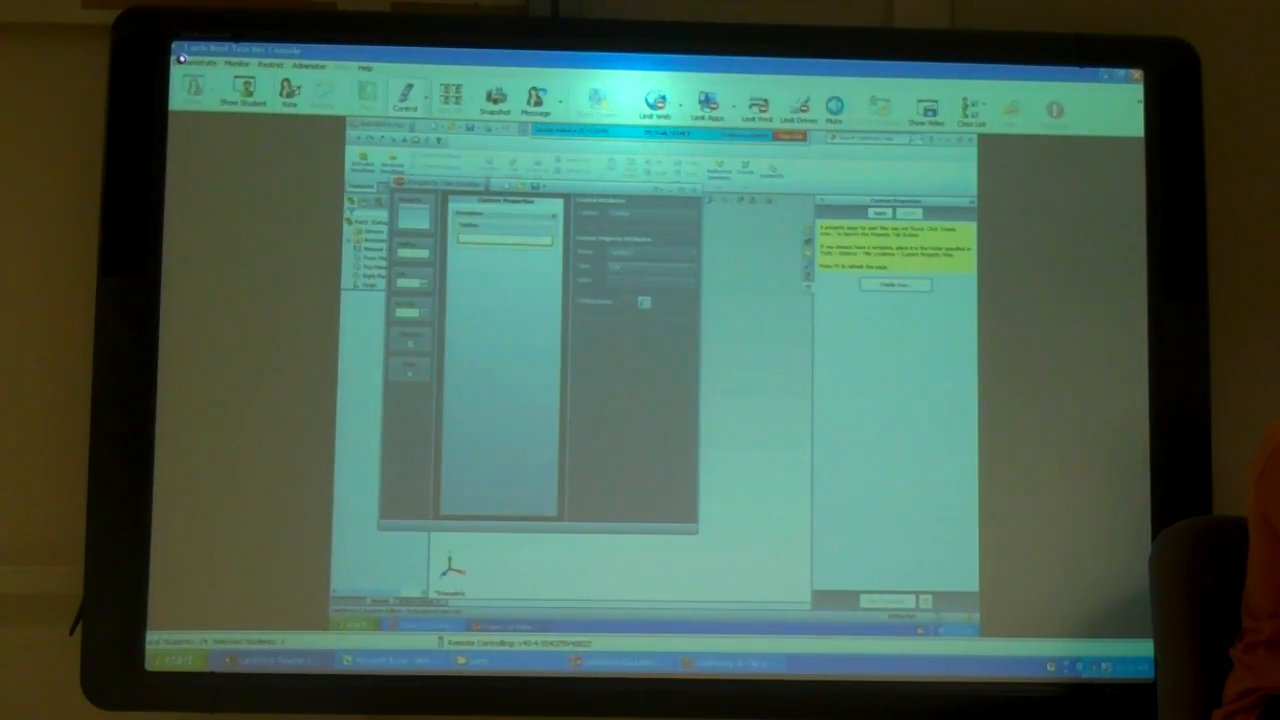
- Close Property Tab Builder and confirm the unsaved-changes message
left_click(644, 302)
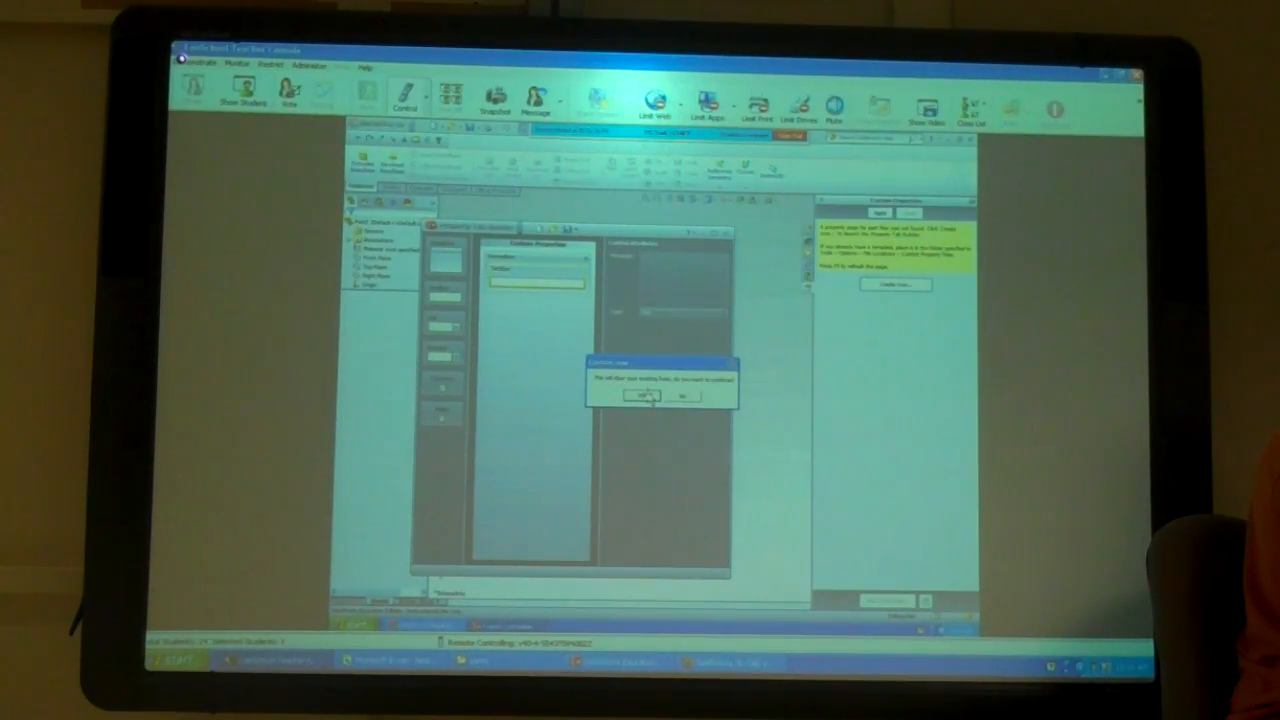
left_click(640, 396)
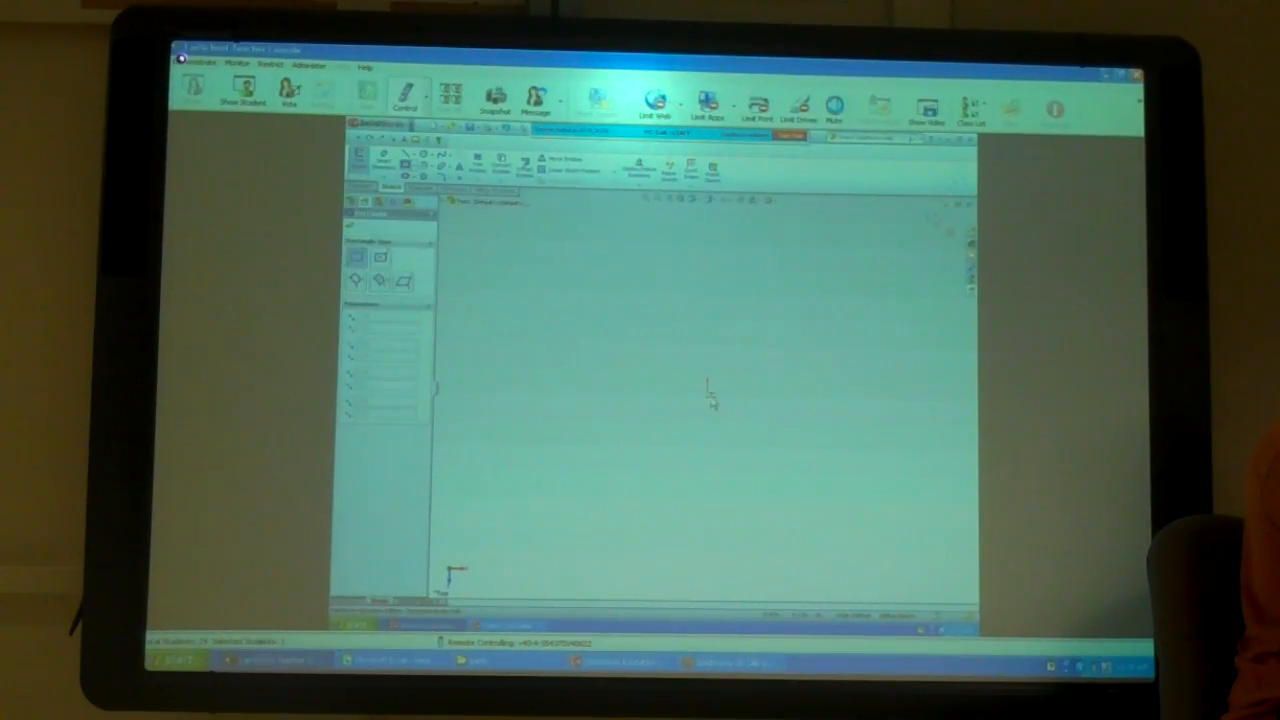
- Bring up Summary Information for the new part via File > Properties
left_click_drag(704, 404, 784, 350)
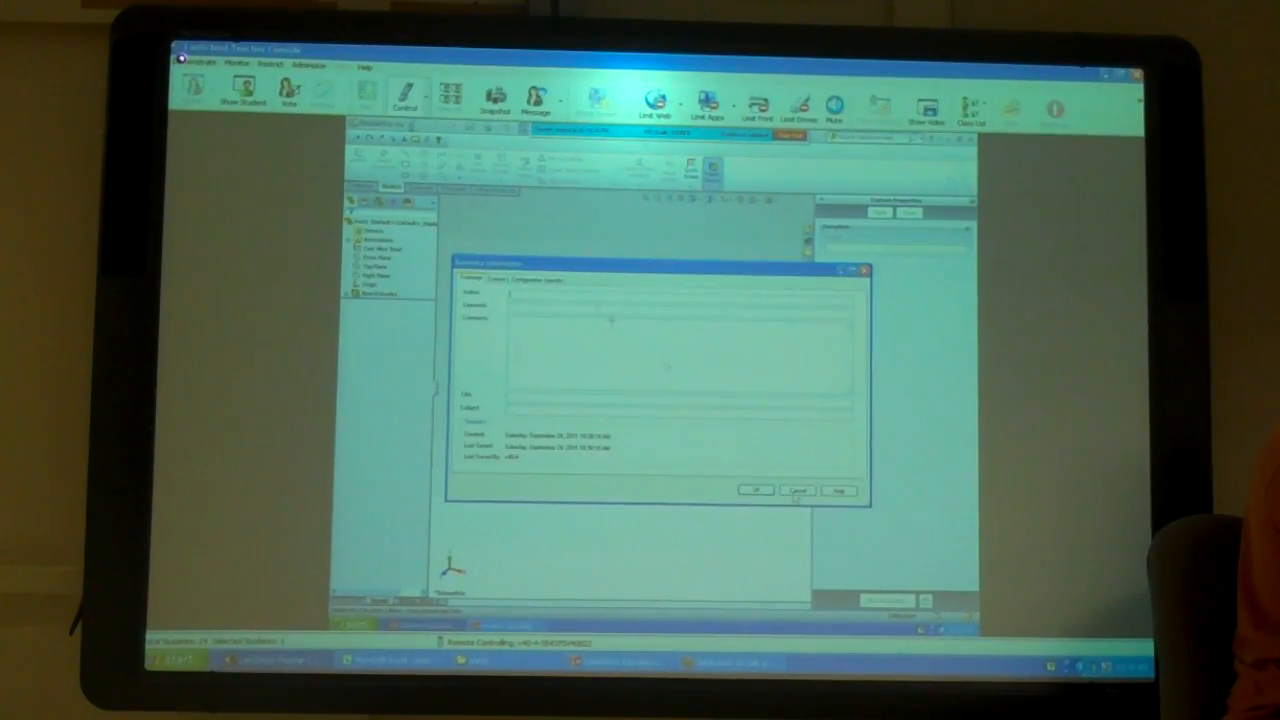
- Check the empty Custom properties list and confirm the Template Options
left_click(496, 280)
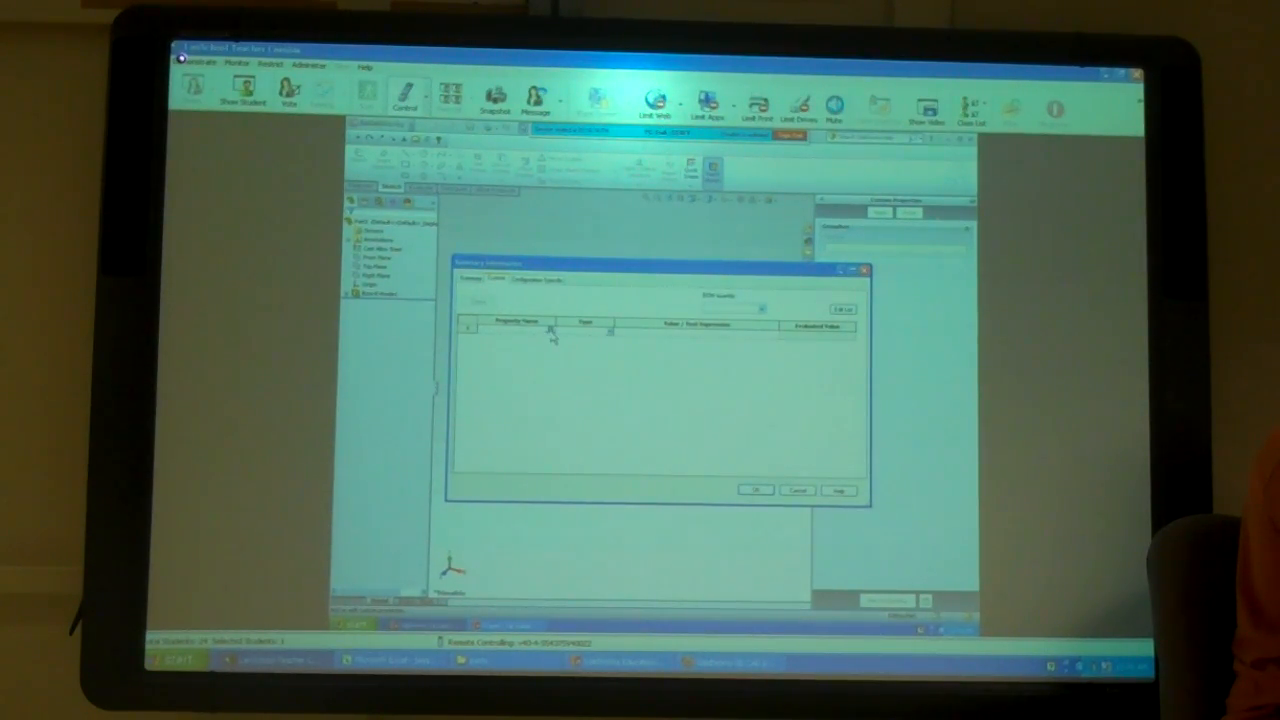
left_click(524, 328)
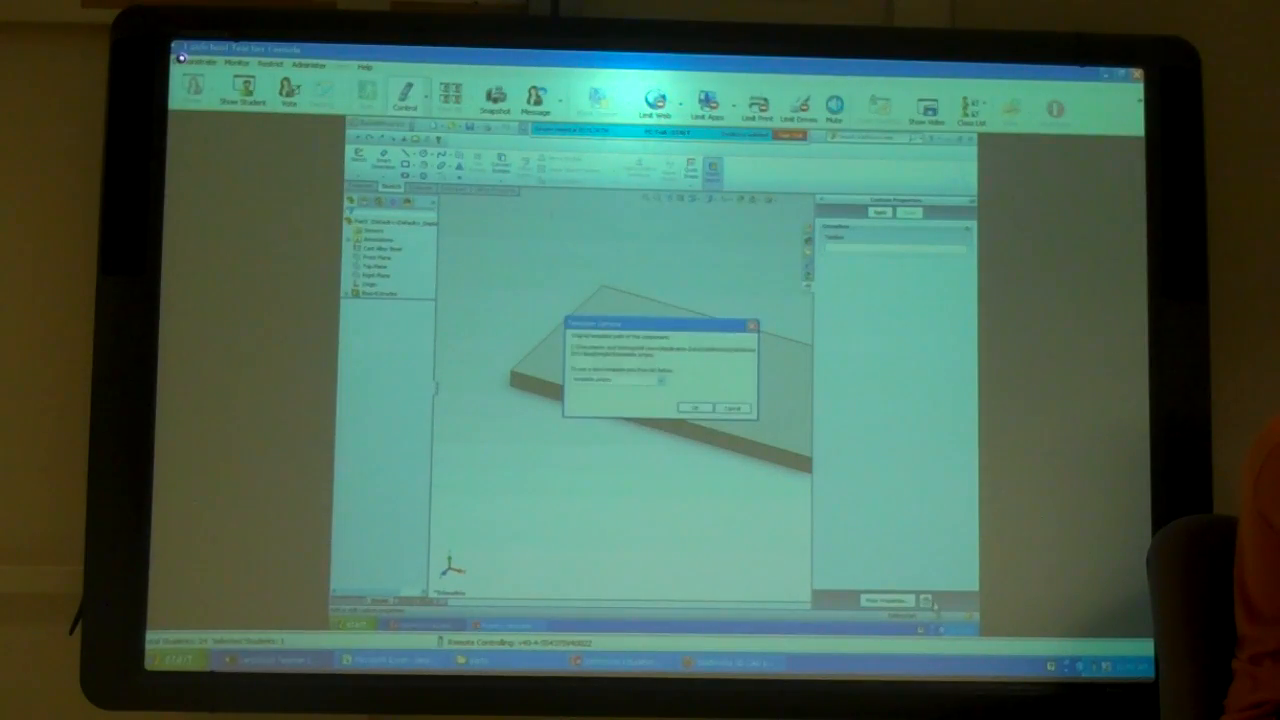
left_click(694, 408)
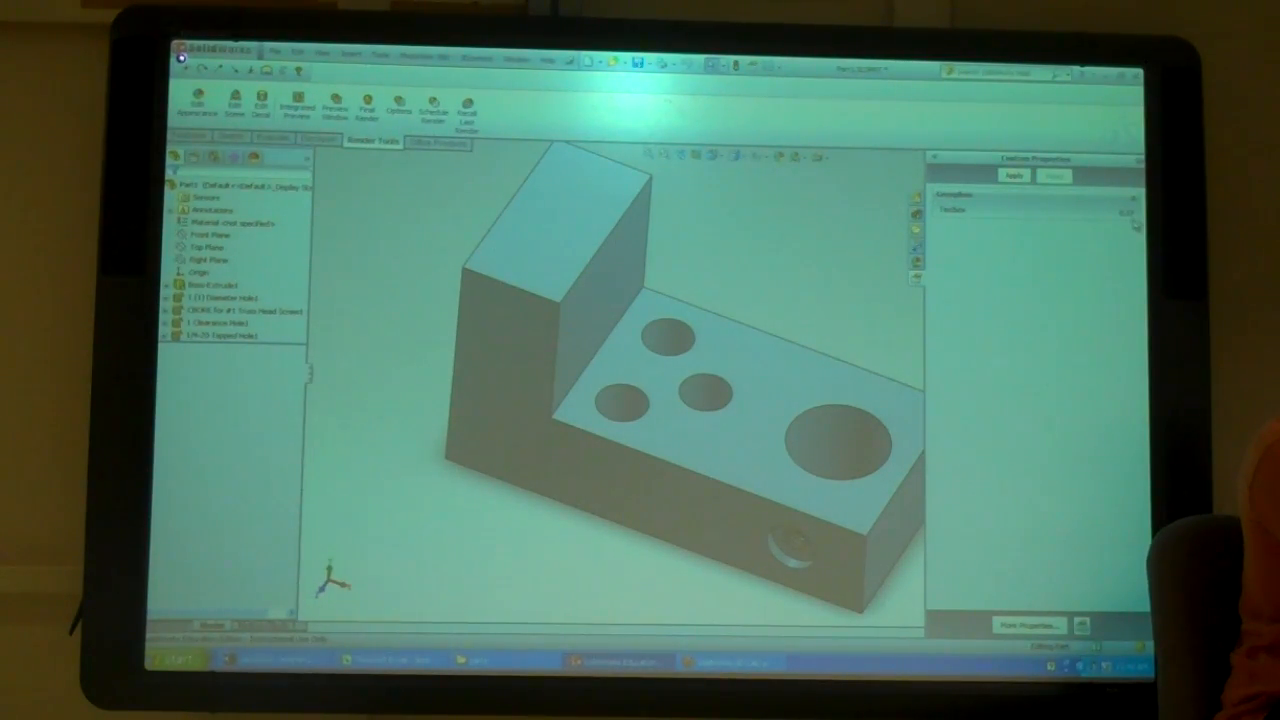
- Select Material in the FeatureManager tree and bring up its context menu
left_click(210, 244)
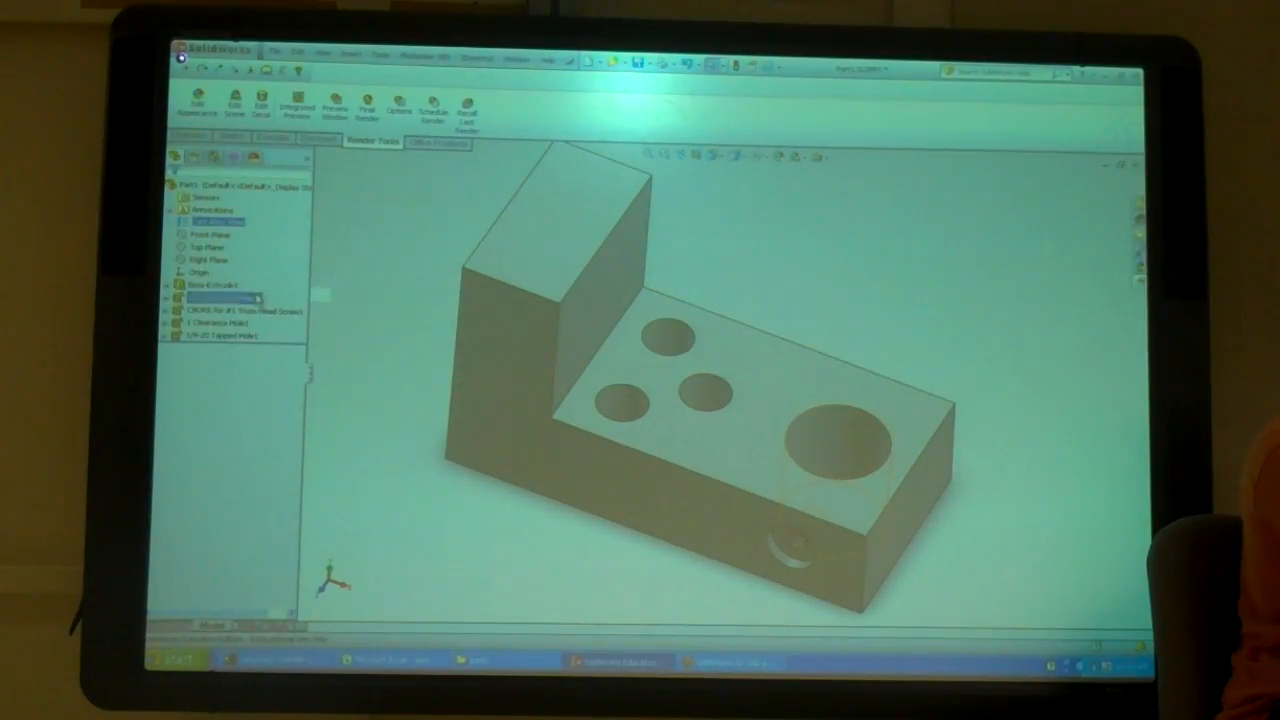
left_click(222, 296)
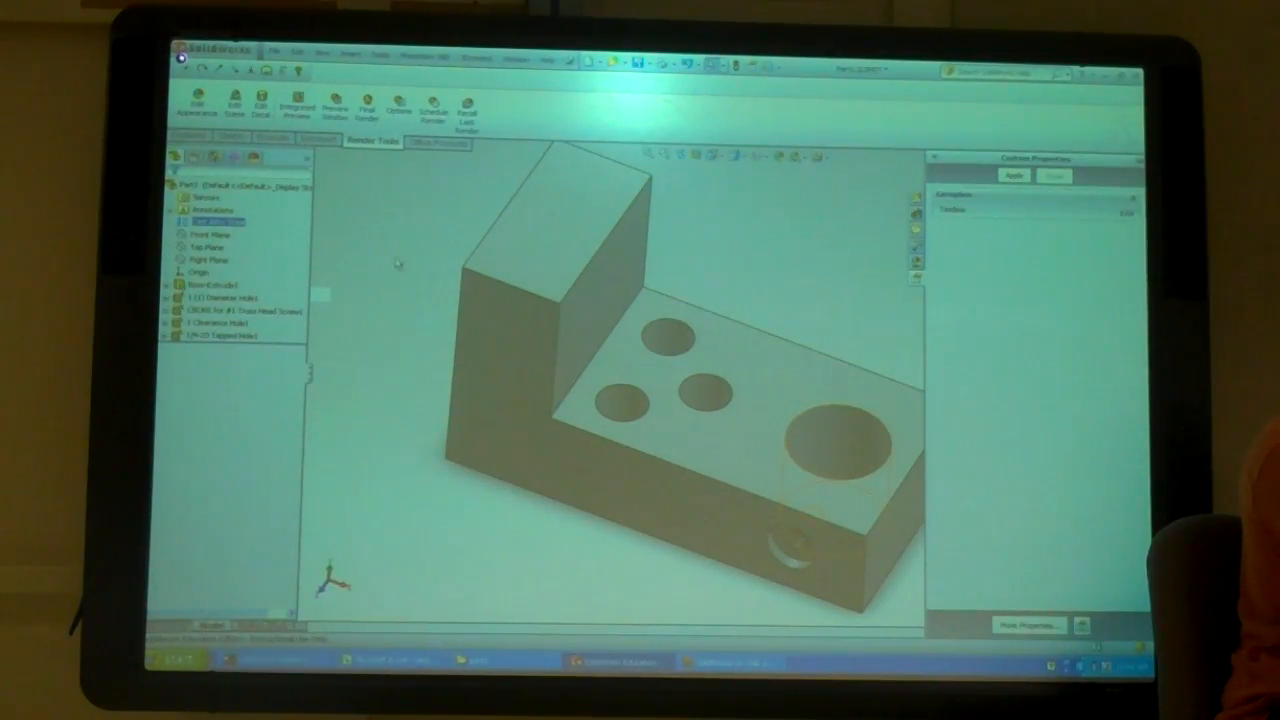
right_click(204, 220)
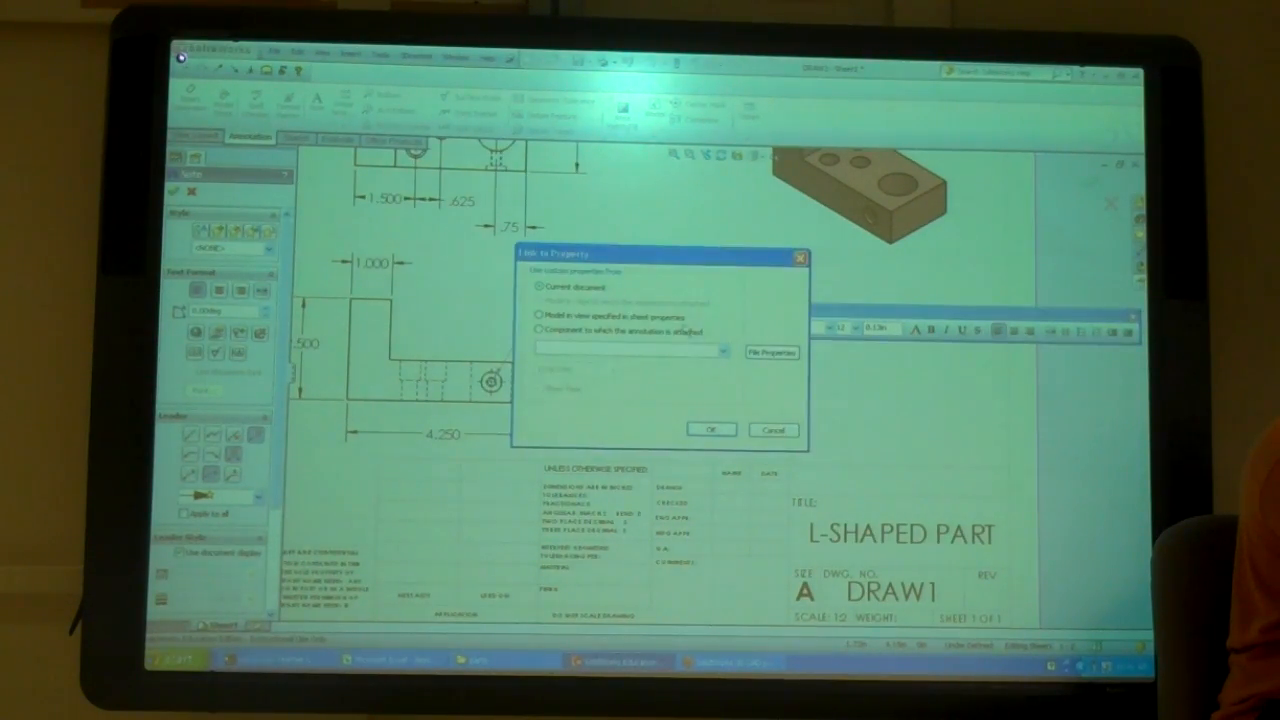
- Show the property name list in the Link to Property dialog
left_click(720, 352)
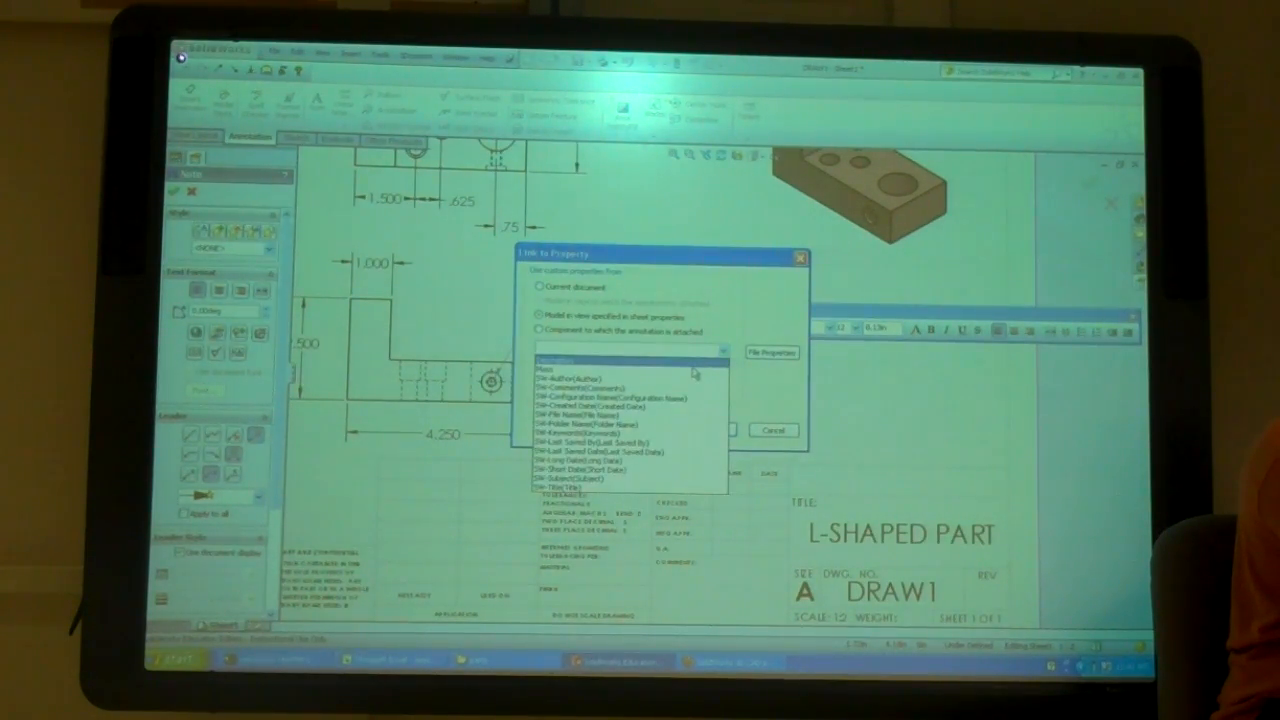